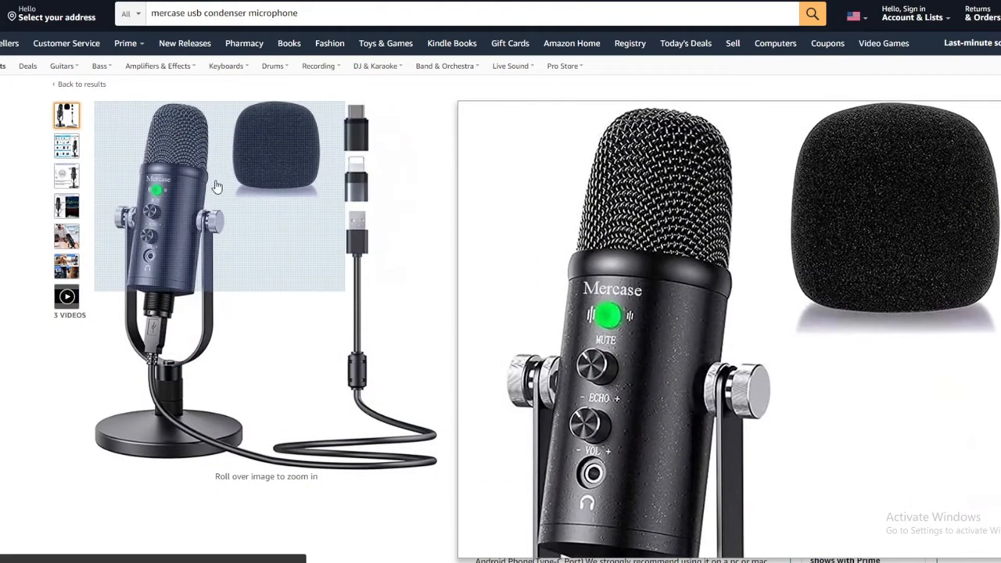
mouse_move(213, 399)
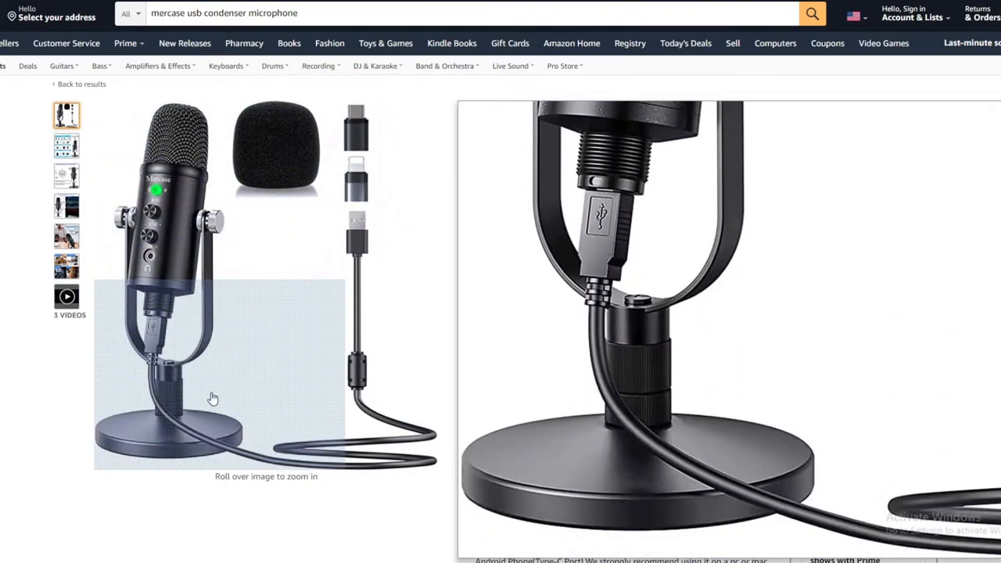
scroll(down, 3)
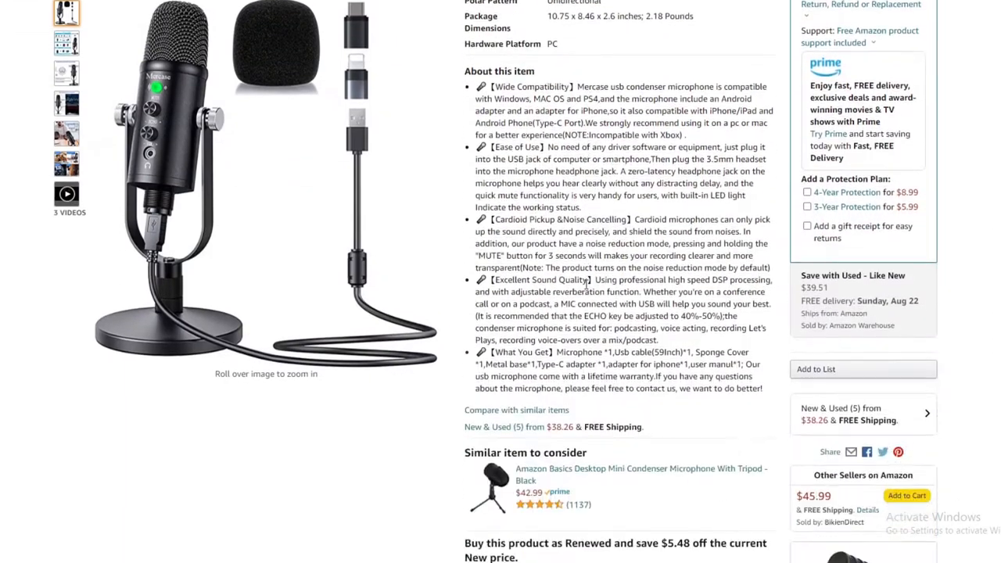